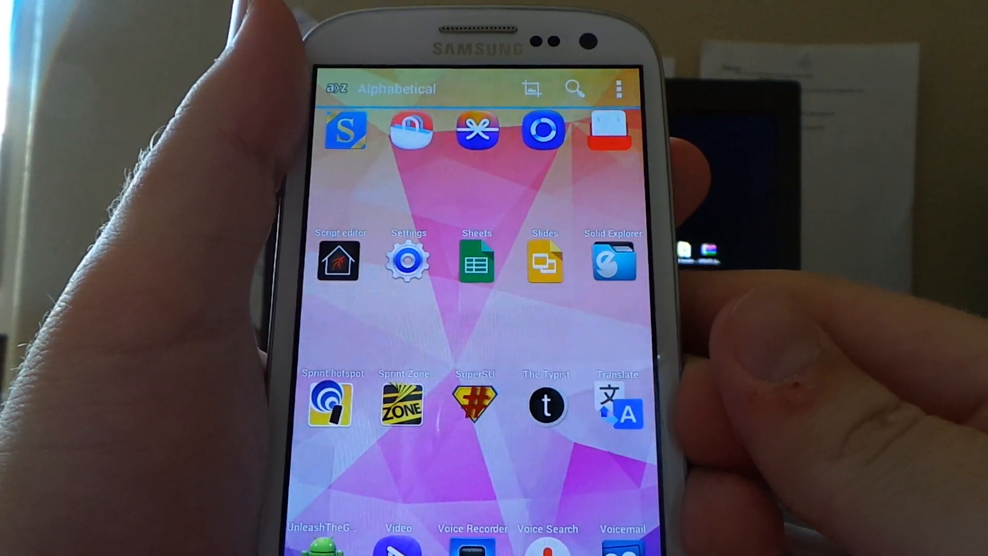
# Launch the SuperSU root-management app from the Samsung app drawer.
pyautogui.click(475, 403)
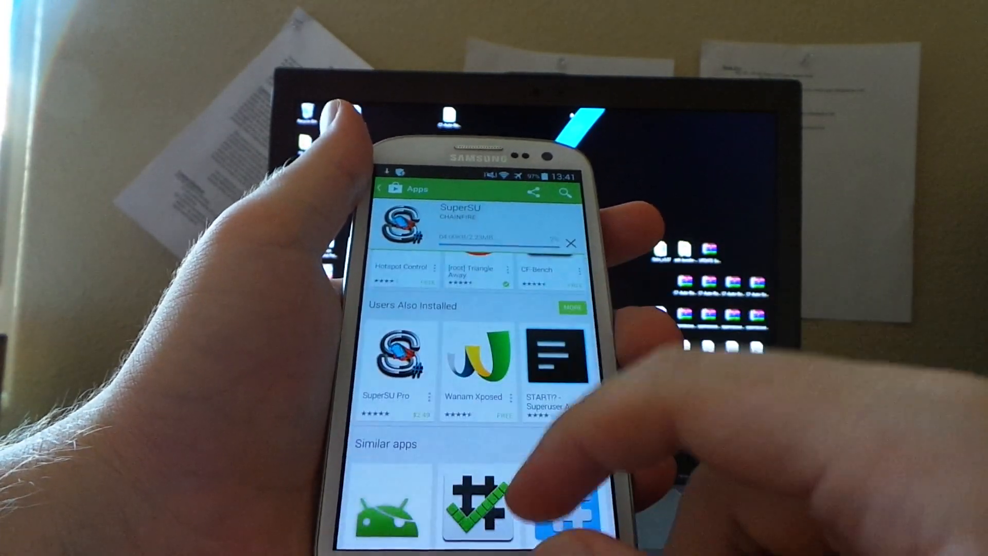
# Scroll through SuperSU's version 2.01 Additional Information and What's new notes while it downloads.
pyautogui.scroll(-3)
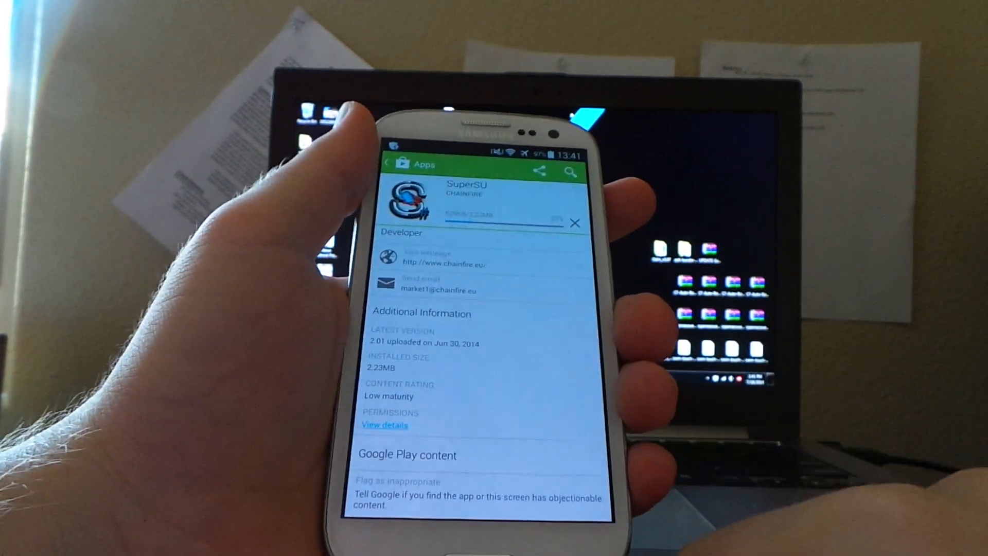
pyautogui.scroll(3)
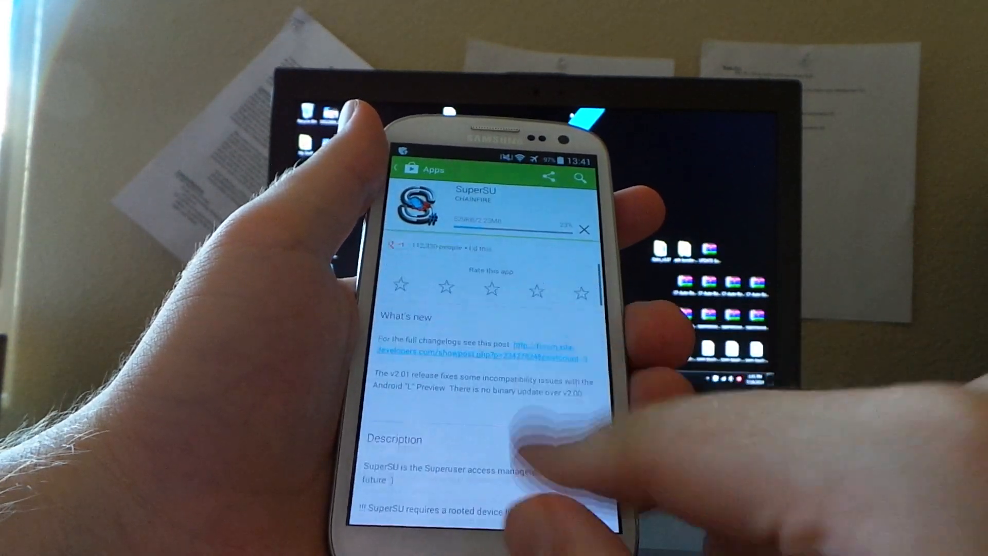